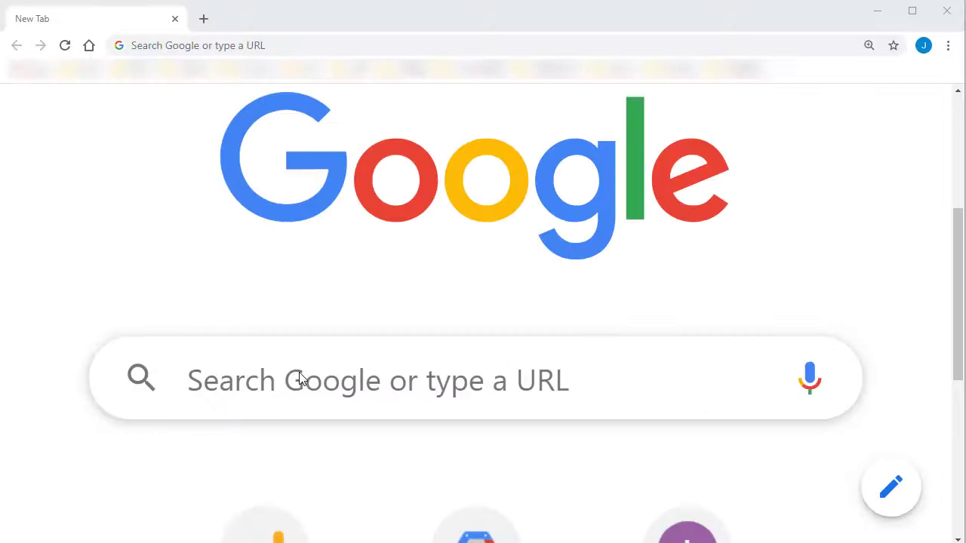
text(www.syncios)
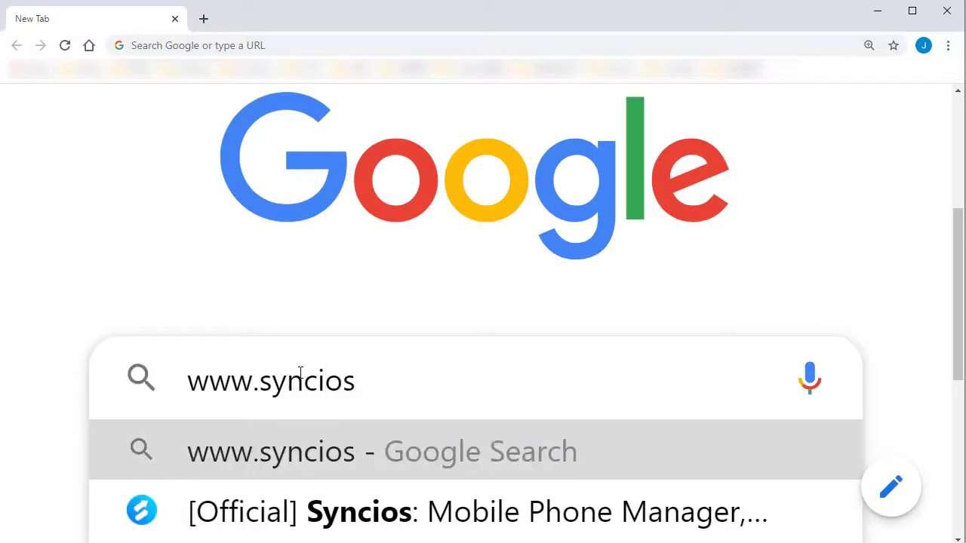
text(.com)
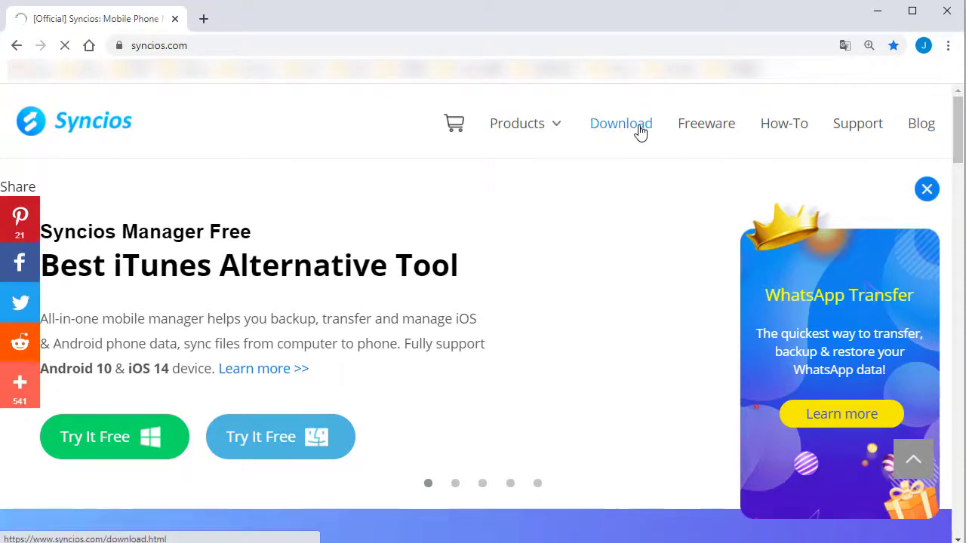
Open the Download page and scroll to the Syncios Manager and Data Transfer cards
click(620, 123)
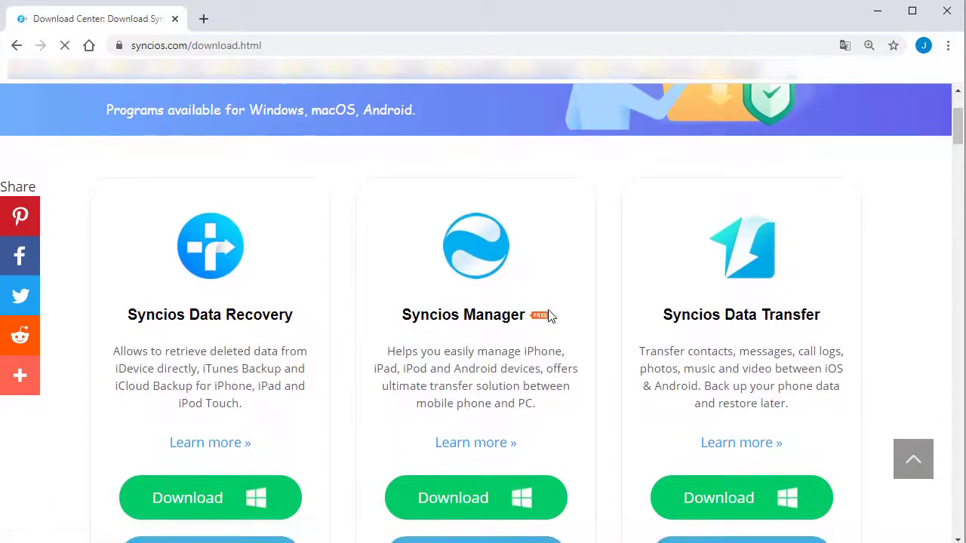
scroll(down, 3)
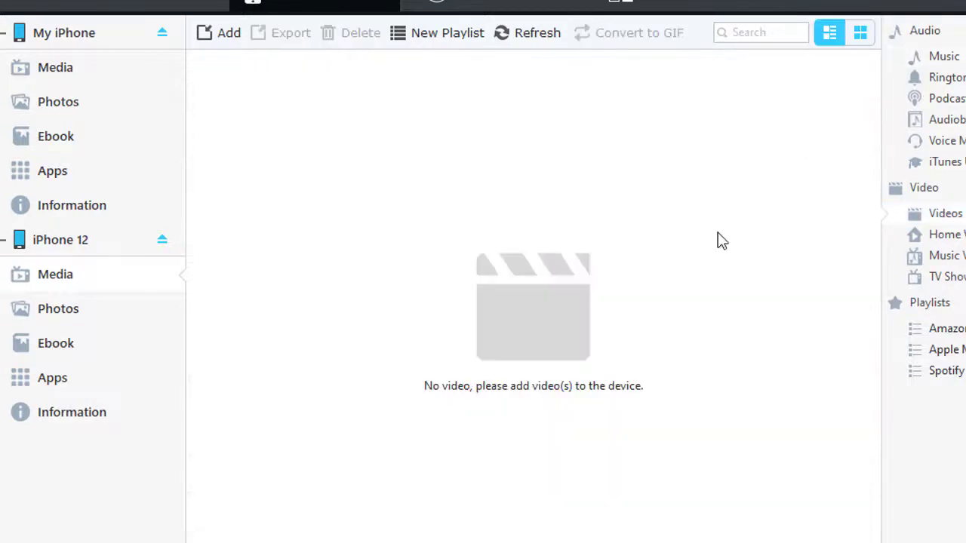
Browse the iPhone 12's photos and apps in Syncios Manager
click(59, 309)
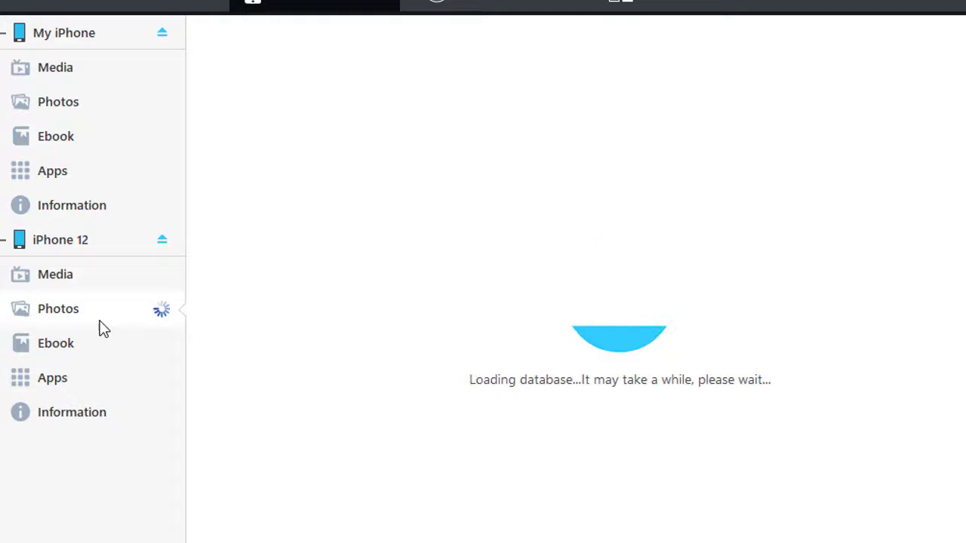
mouse_move(381, 344)
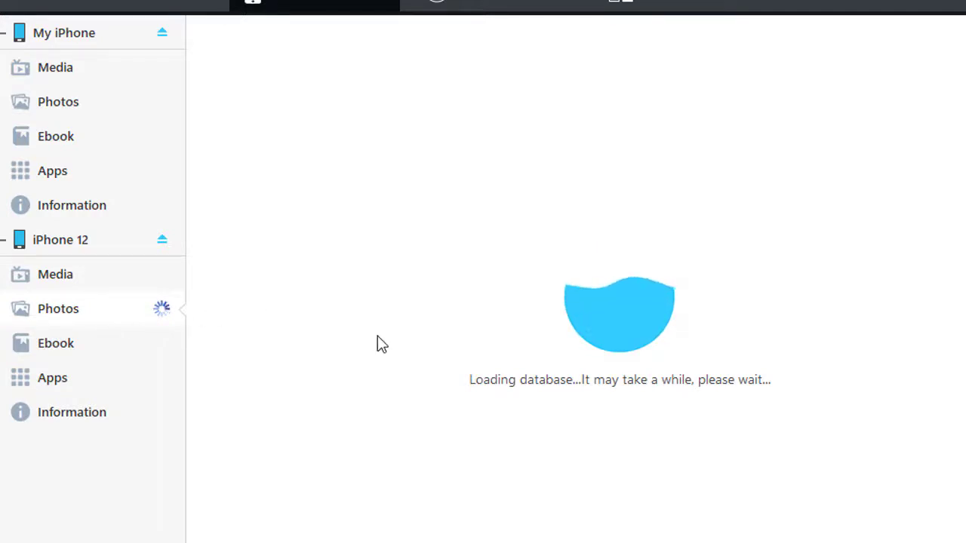
click(58, 309)
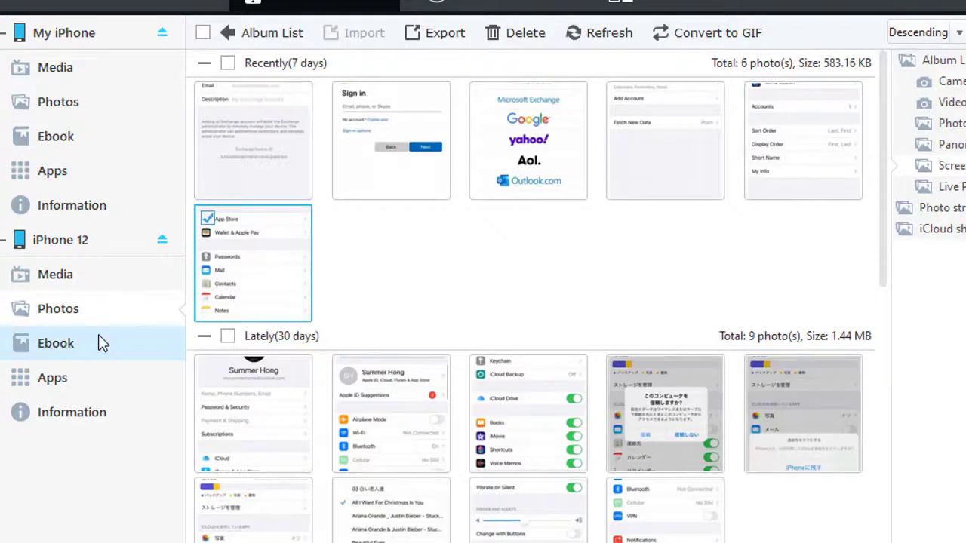
click(52, 378)
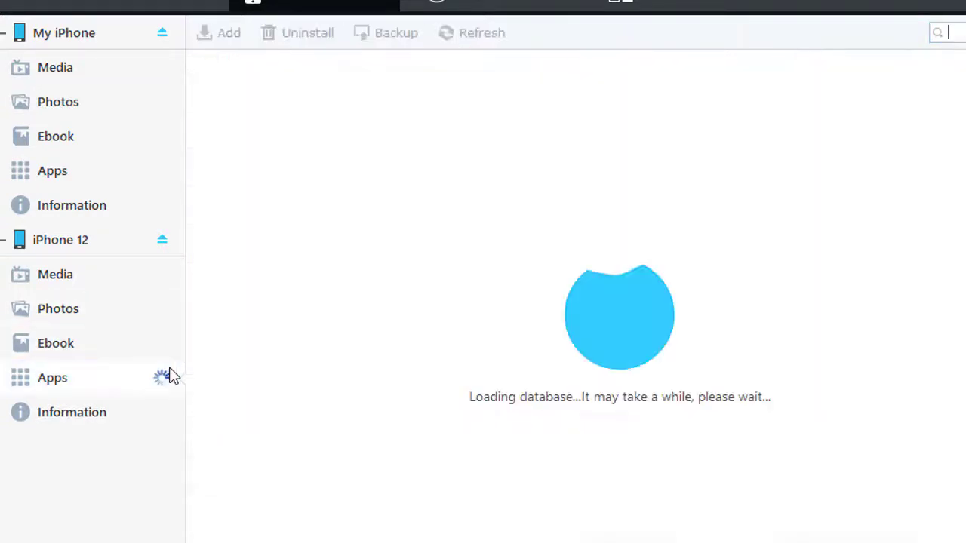
mouse_move(357, 345)
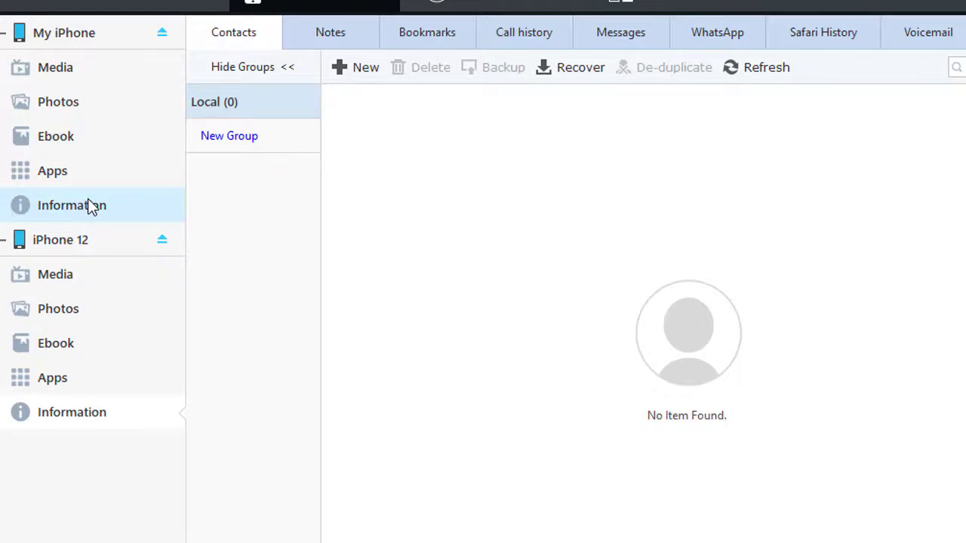
Select all 1411 iCloud contacts on My iPhone and back them up to an XML file
click(72, 205)
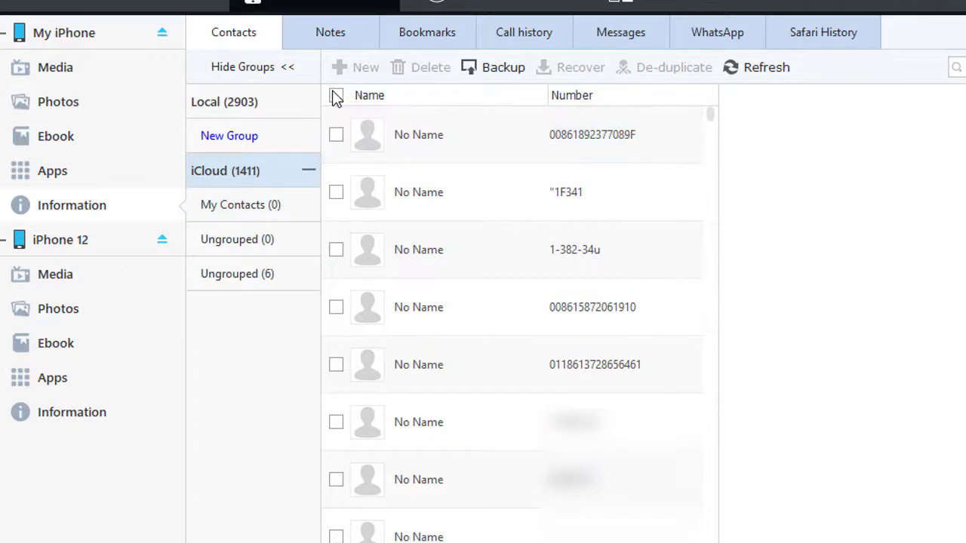
click(224, 101)
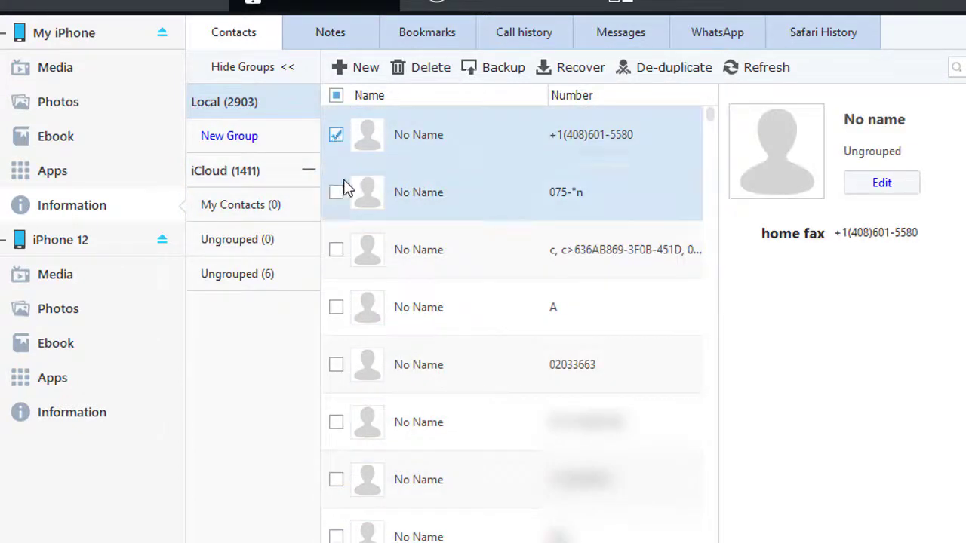
click(336, 192)
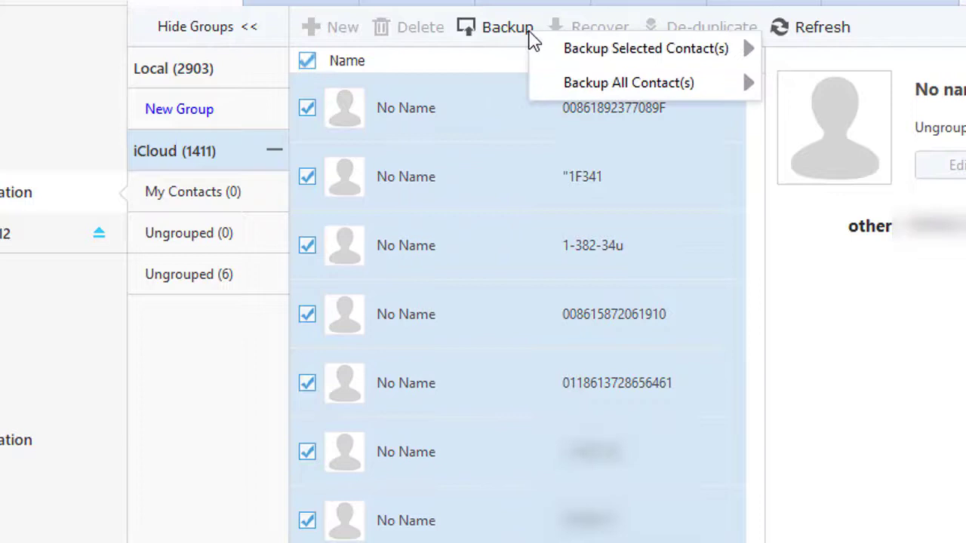
mouse_move(627, 82)
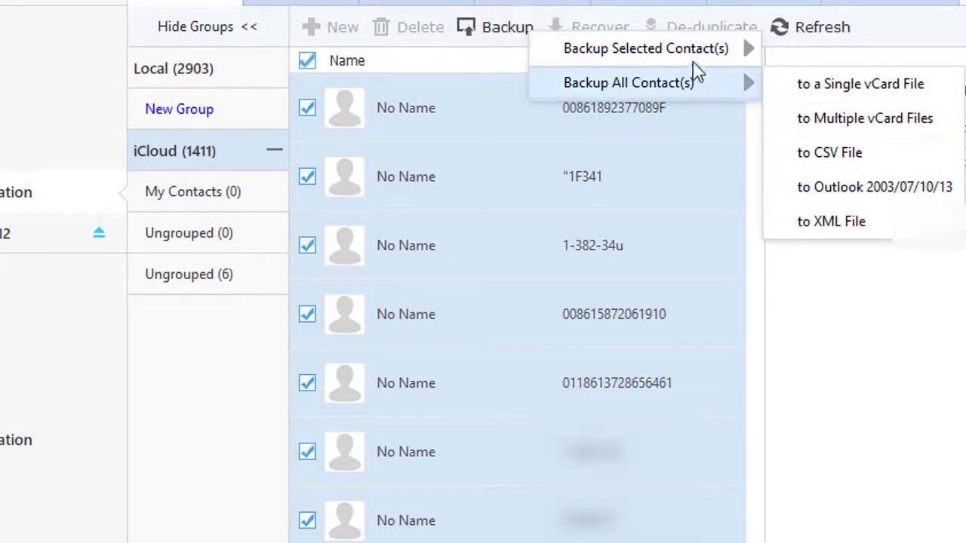
click(831, 221)
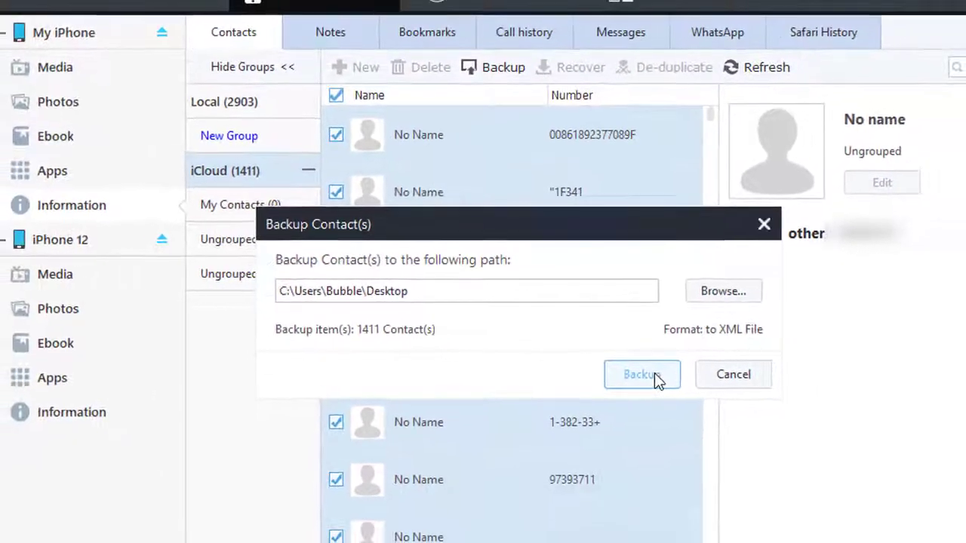
click(641, 375)
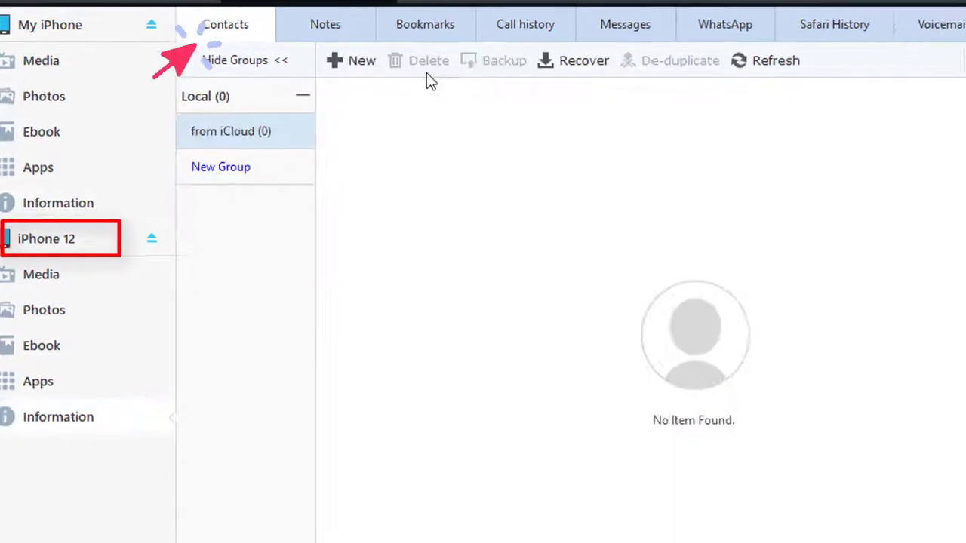
Restore the 1411 contacts to iPhone 12 from the My iPhone backup, then exit Syncios
click(584, 60)
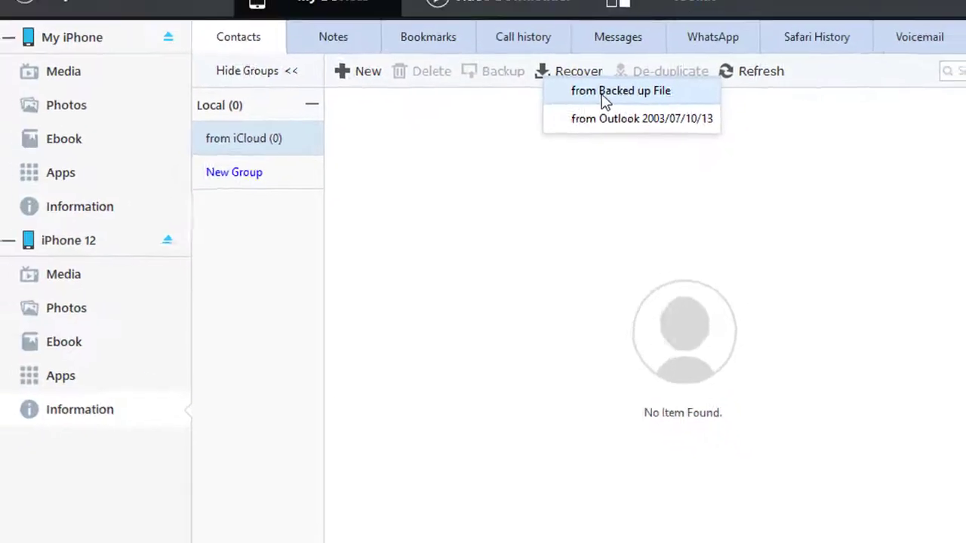
click(621, 90)
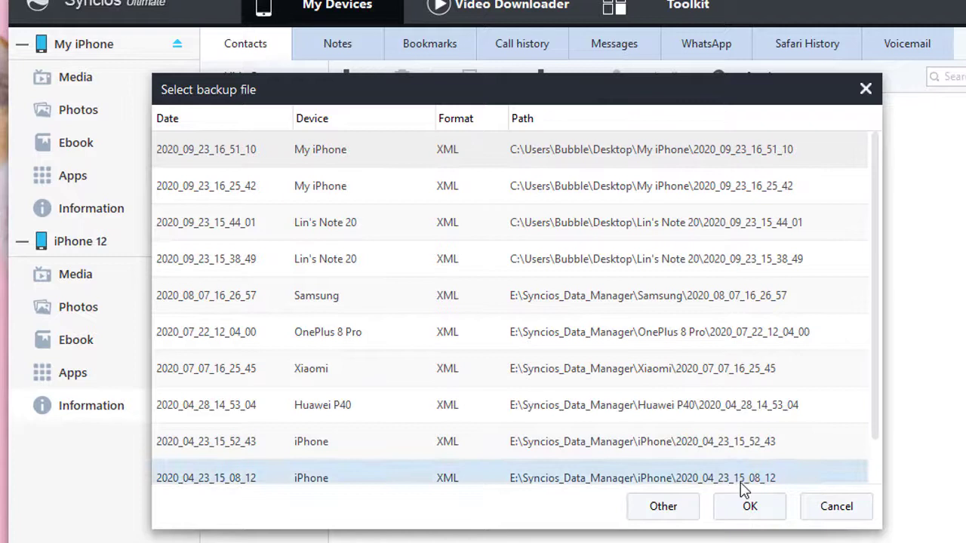
click(749, 506)
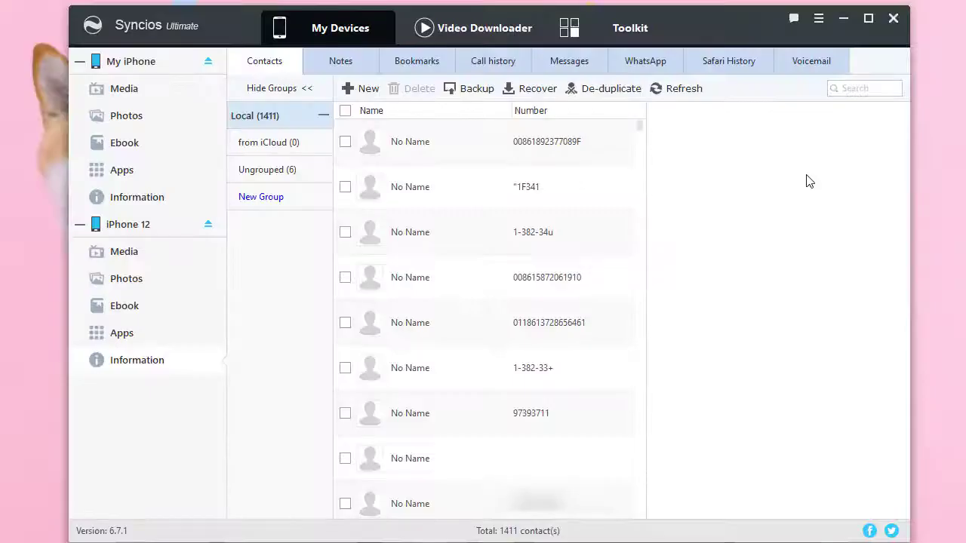
mouse_move(486, 28)
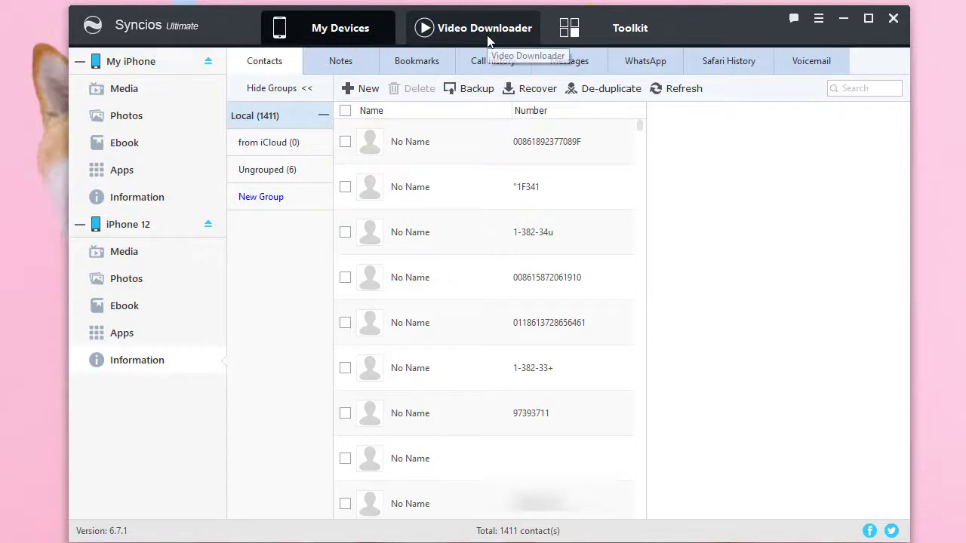
click(474, 28)
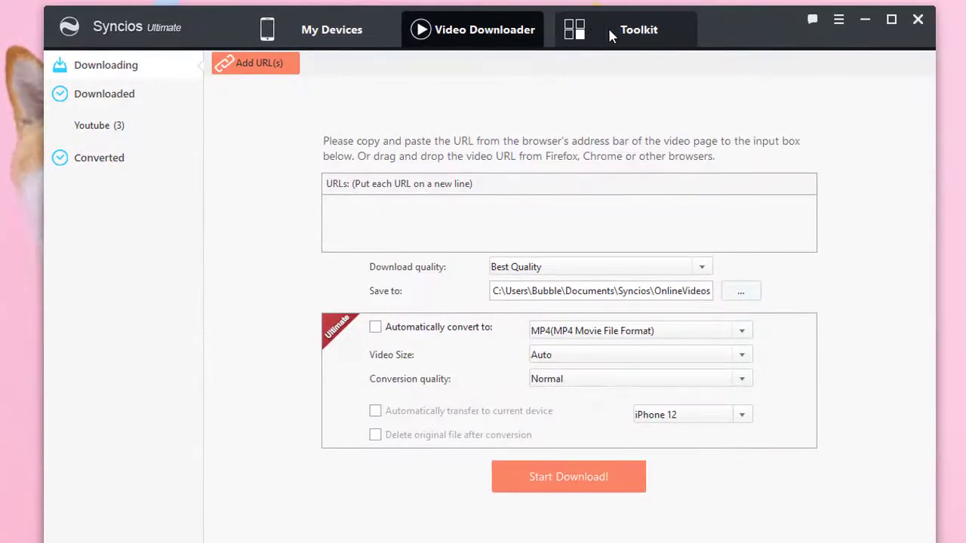
click(638, 30)
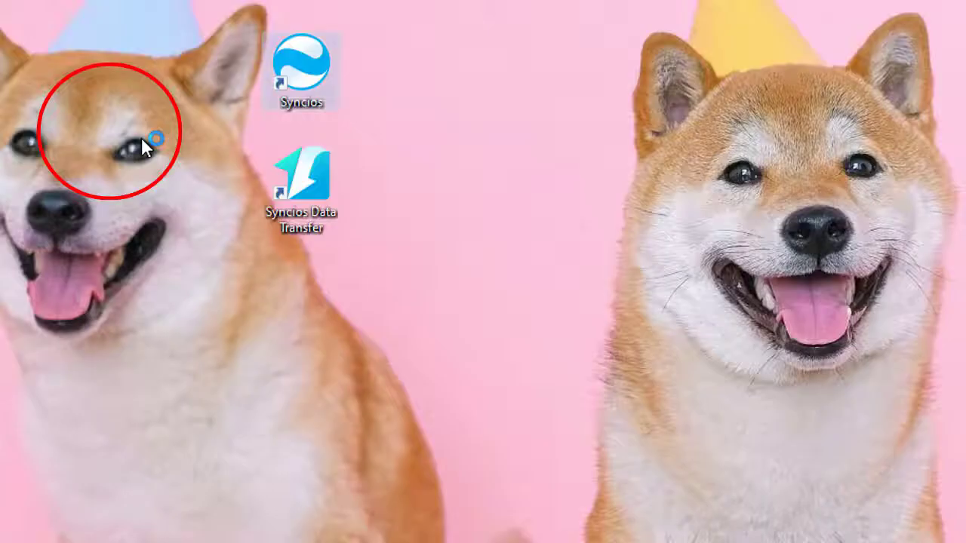
Launch Syncios Data Transfer with My iPhone as source and iPhone 12 as target, and continue
double_click(301, 179)
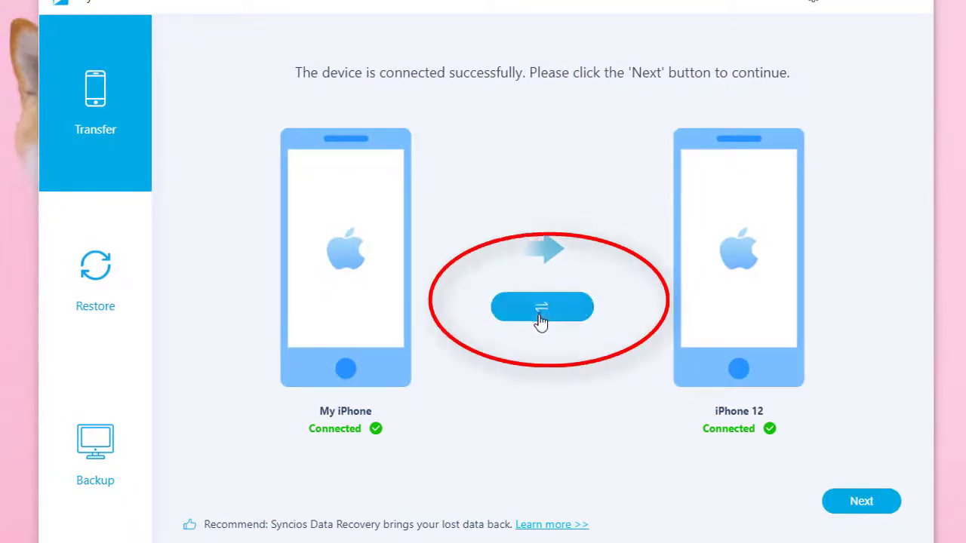
click(541, 307)
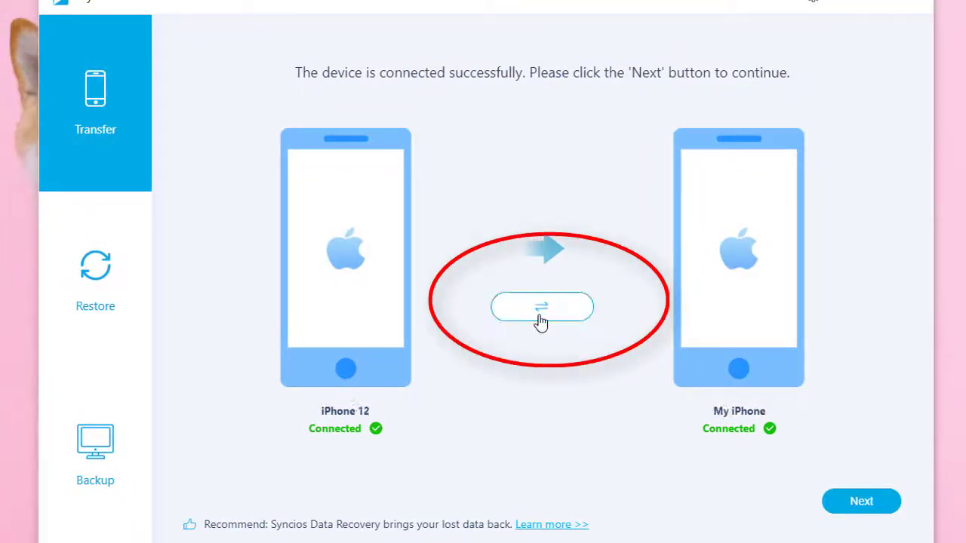
click(542, 307)
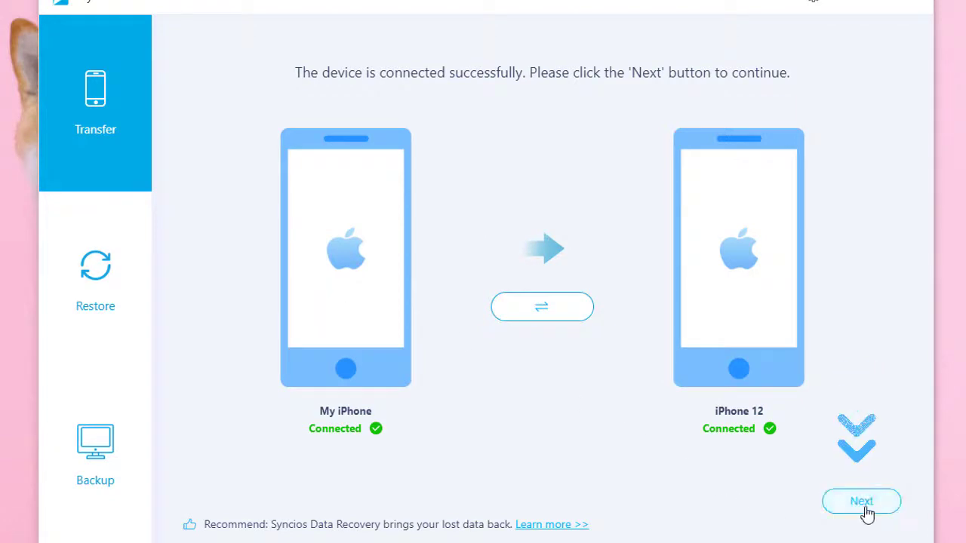
click(862, 501)
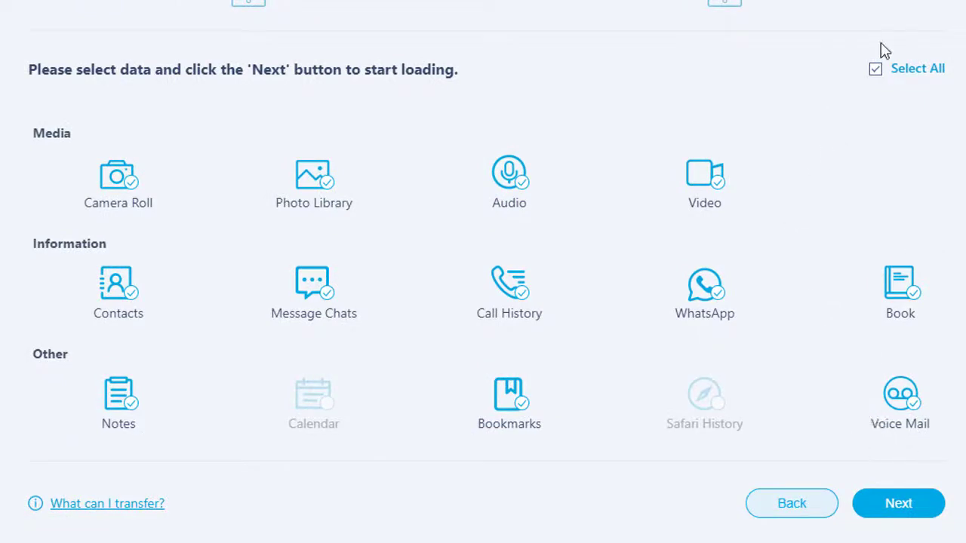
Transfer only Audio to iPhone 12: 23 of 27 tracks copied, 4 duplicates skipped
click(874, 69)
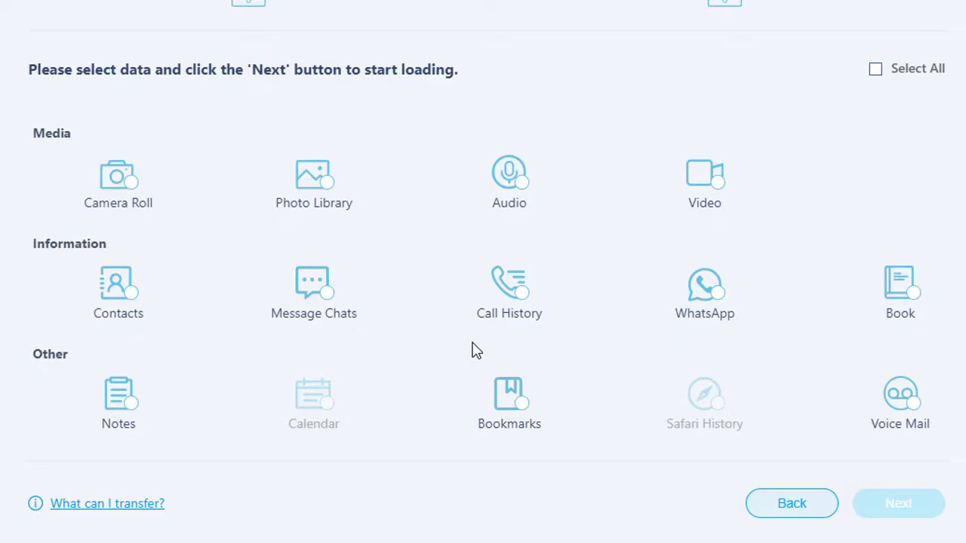
mouse_move(517, 184)
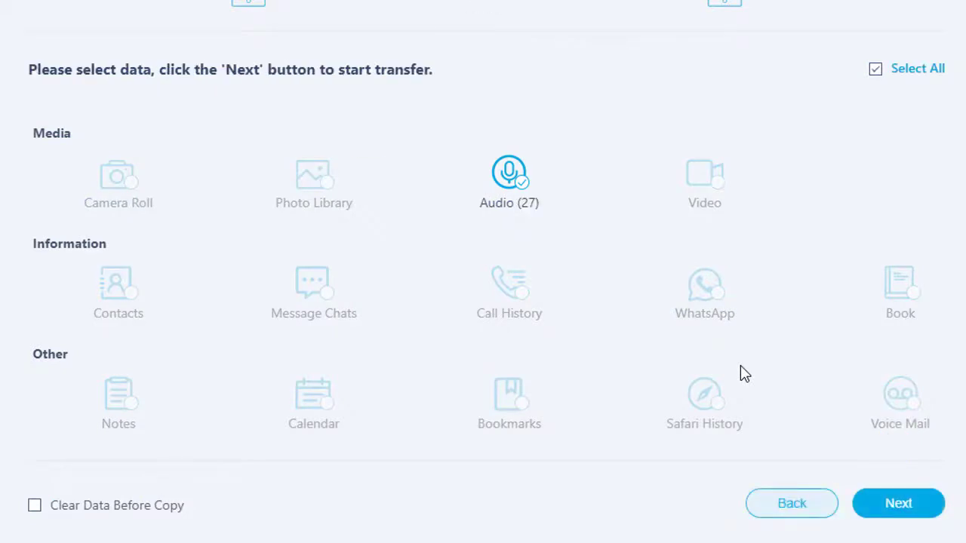
click(898, 503)
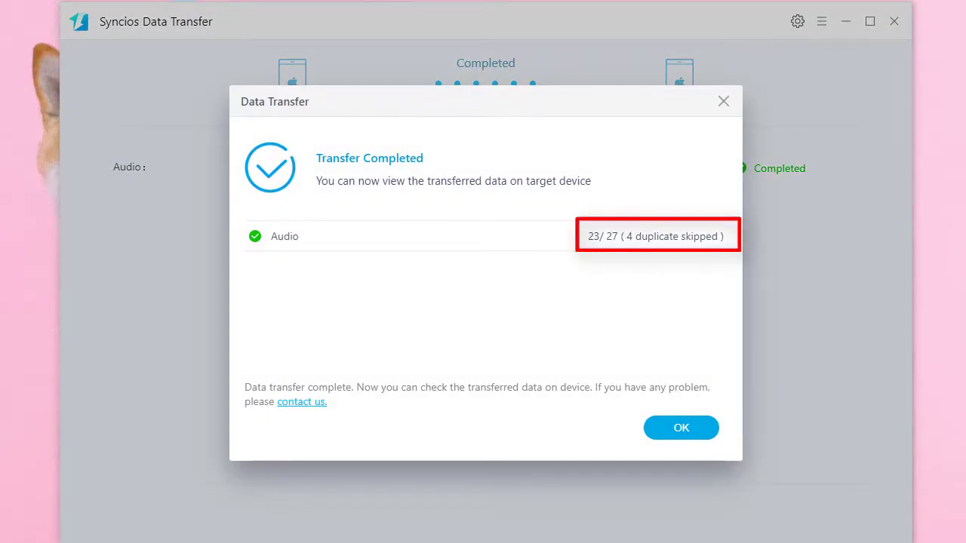
mouse_move(681, 428)
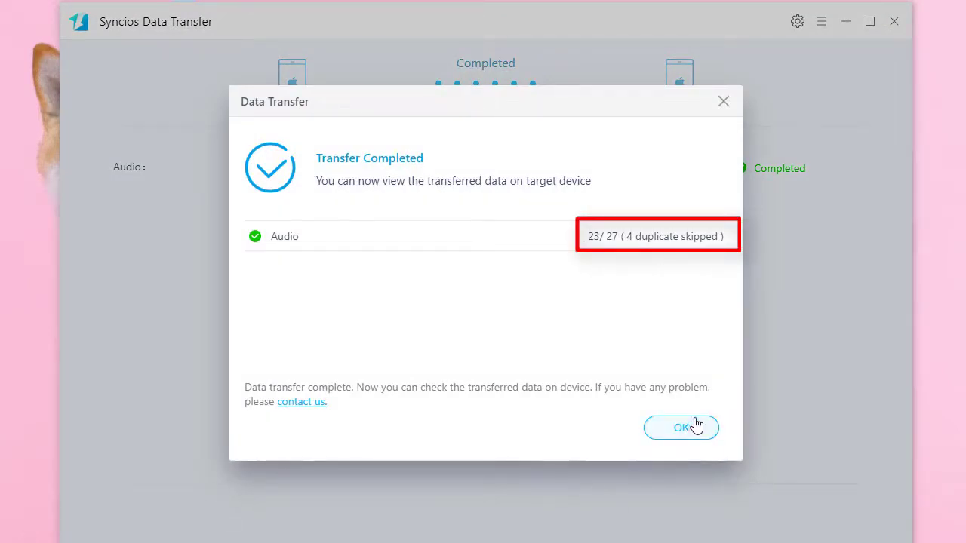
Dismiss the Transfer Completed dialog to return to the start screen
click(681, 428)
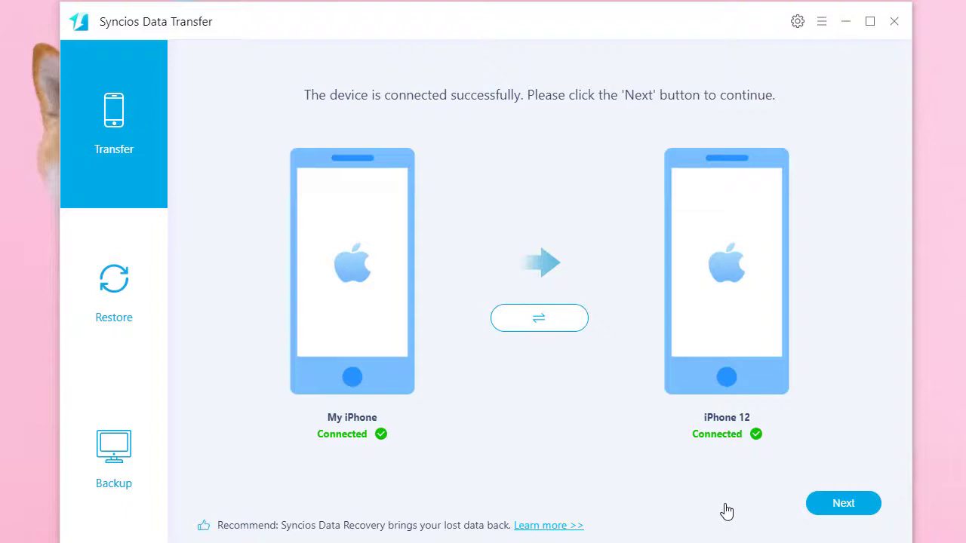
mouse_move(732, 456)
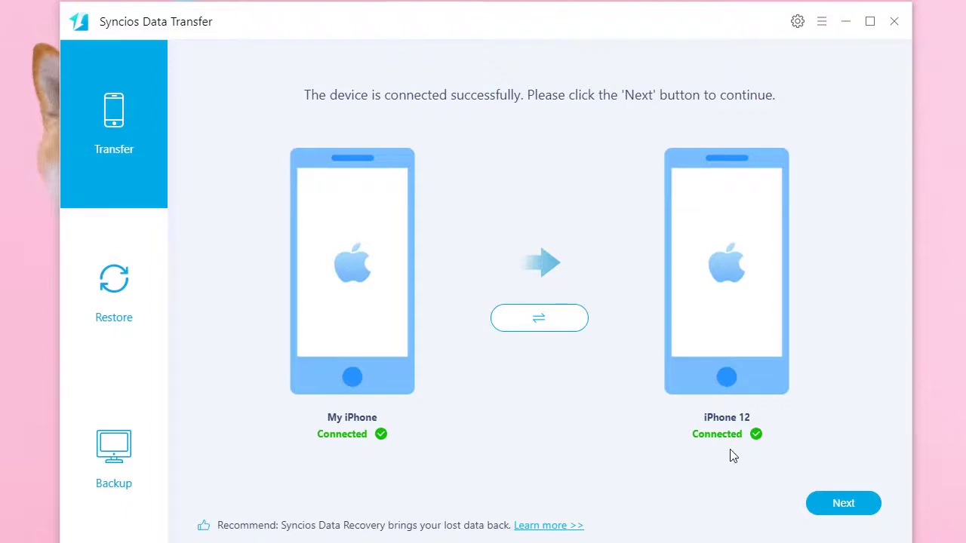